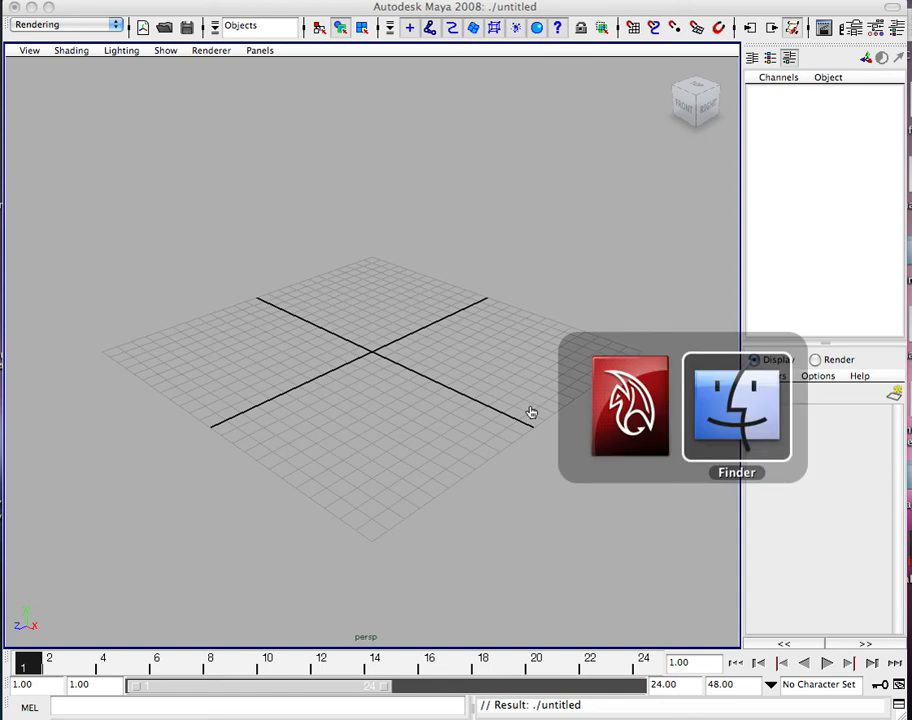
# Switch to Finder and browse the squating, wm and talking FBX files in today
pyautogui.click(736, 405)
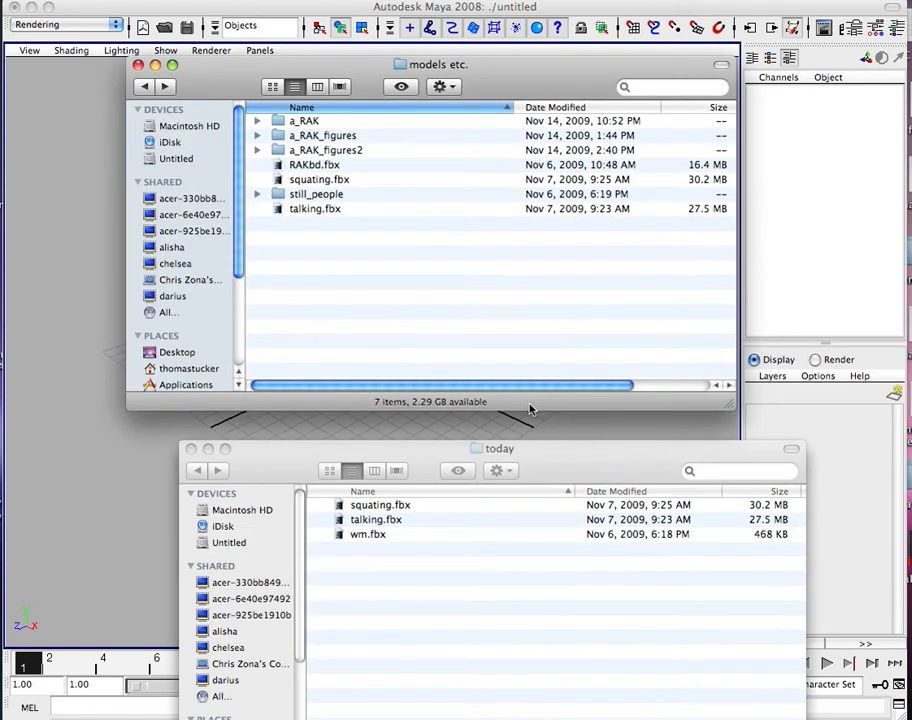
pyautogui.moveTo(281, 484)
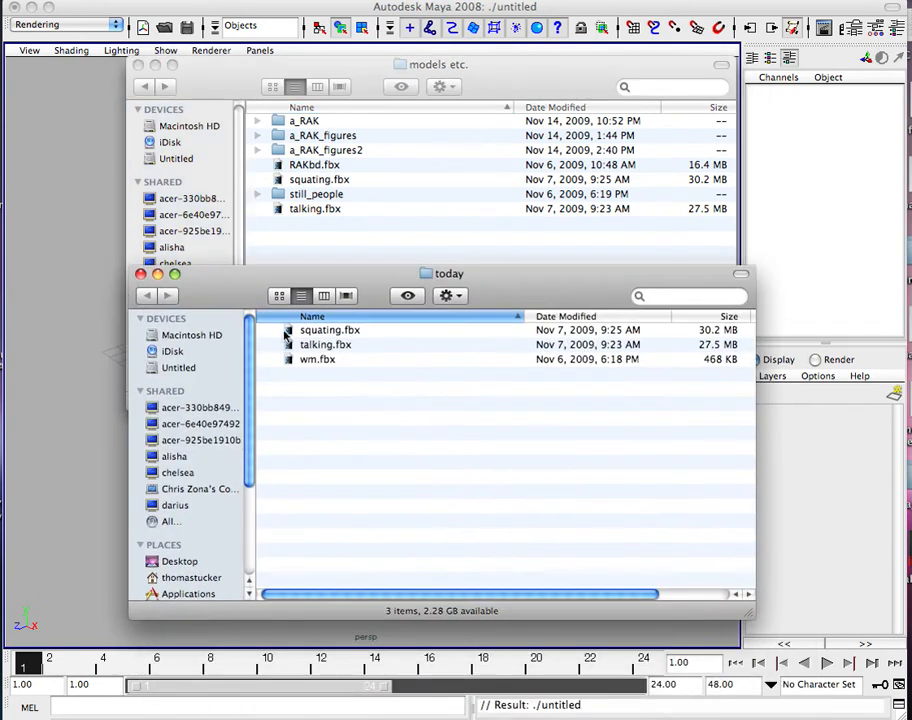
pyautogui.click(329, 330)
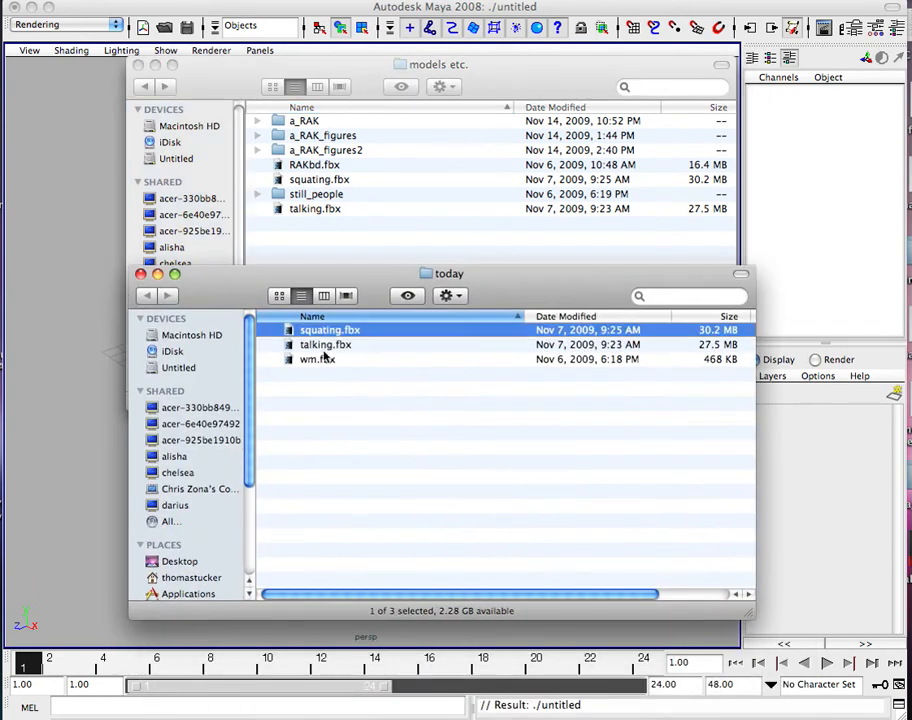
pyautogui.click(317, 359)
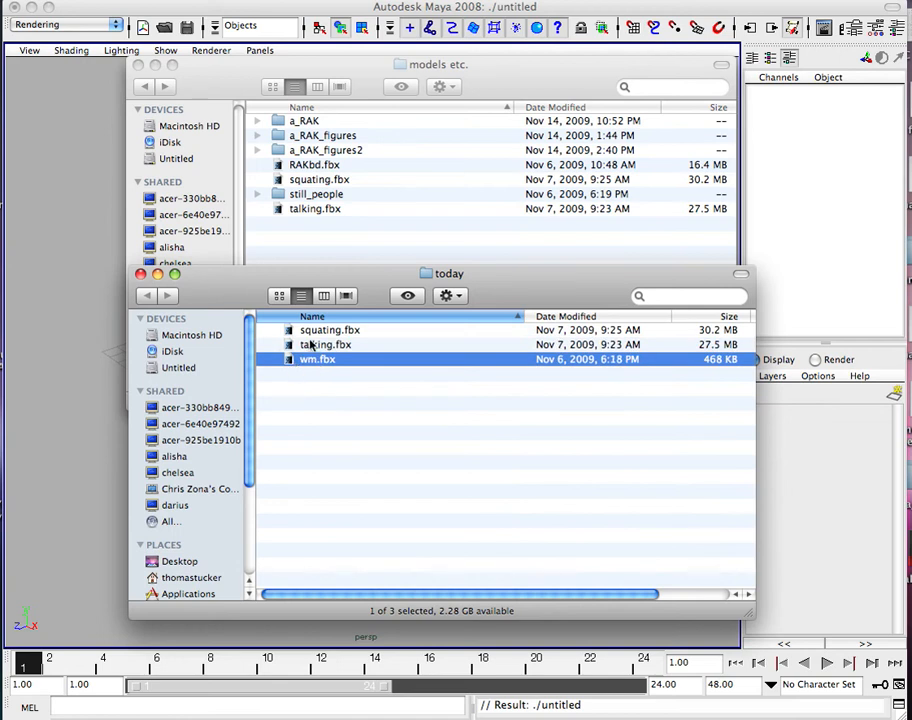
pyautogui.click(325, 344)
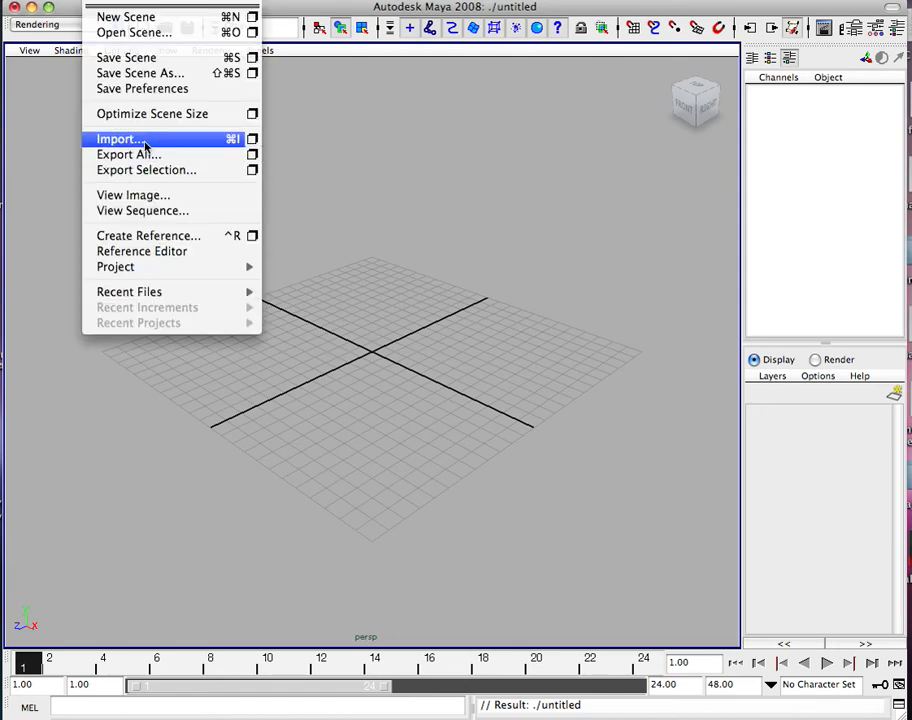
# Import talking.fbx from the today folder via File > Import
pyautogui.click(118, 138)
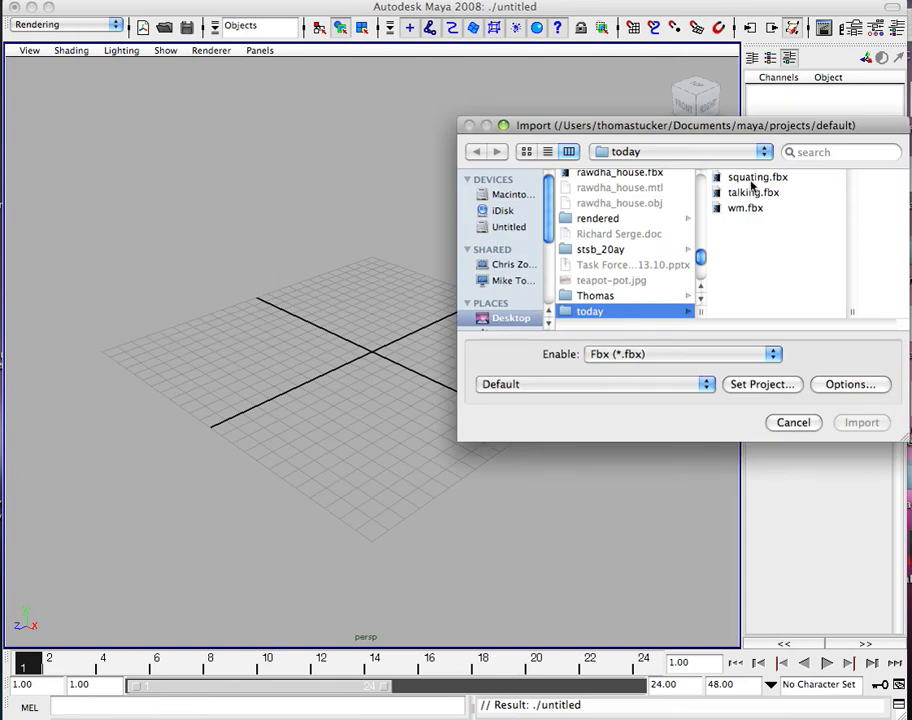
pyautogui.click(754, 177)
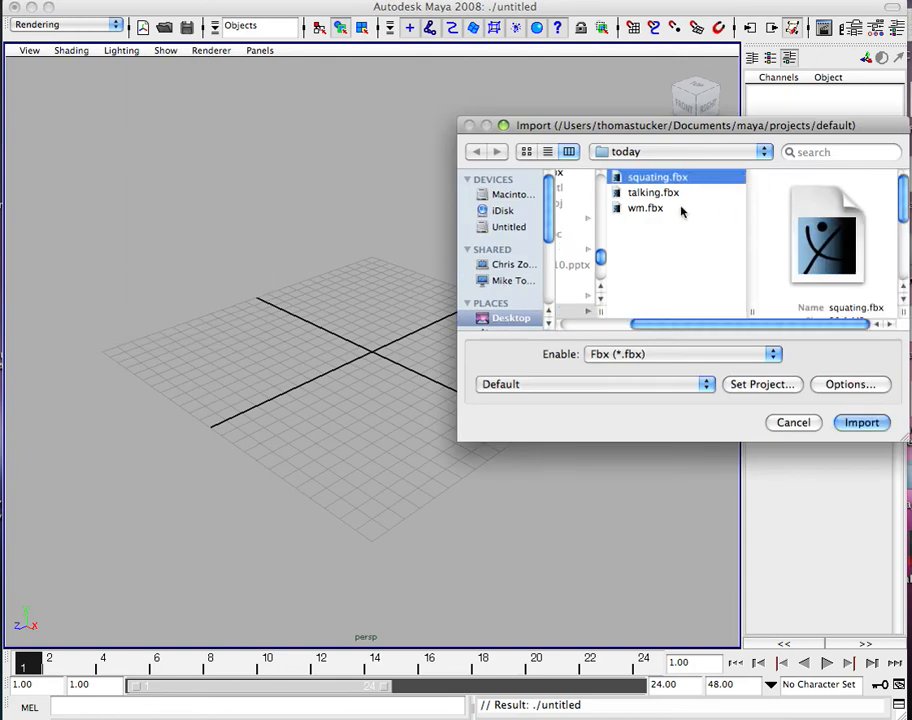
pyautogui.click(653, 192)
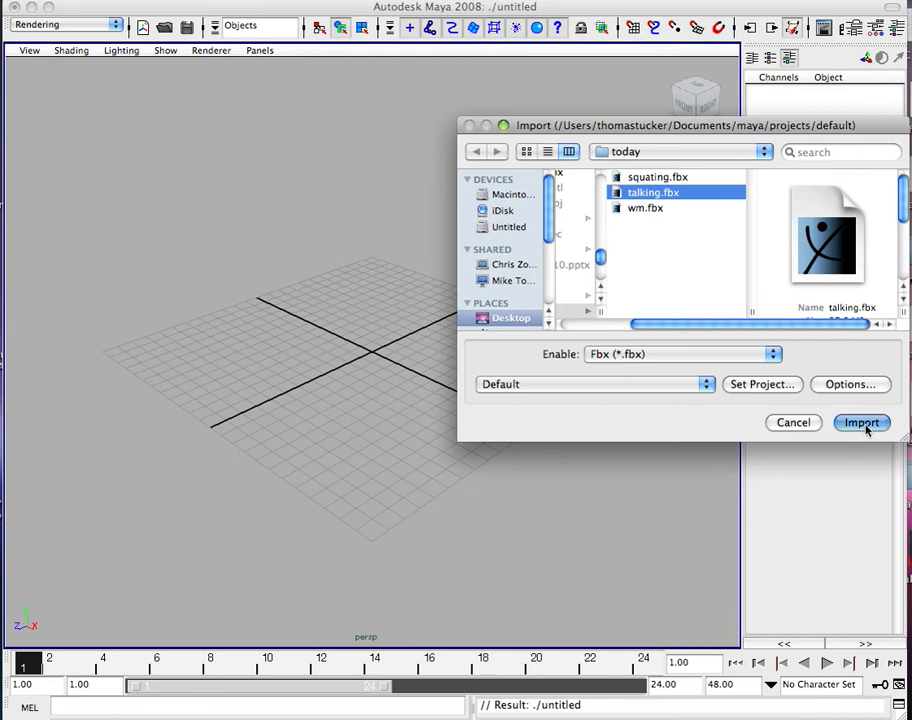
pyautogui.click(861, 422)
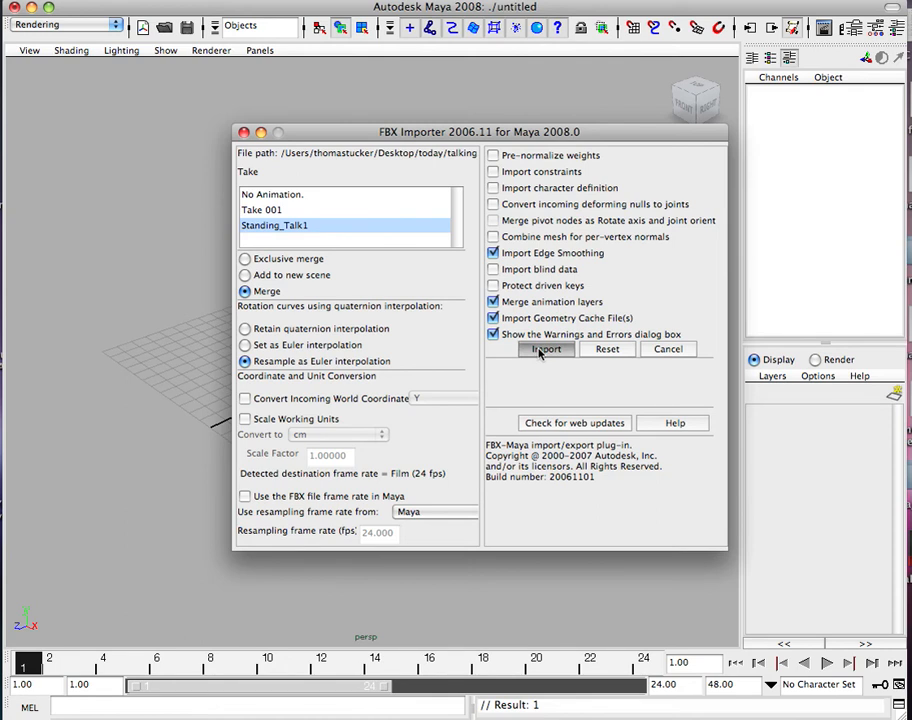
pyautogui.moveTo(502, 372)
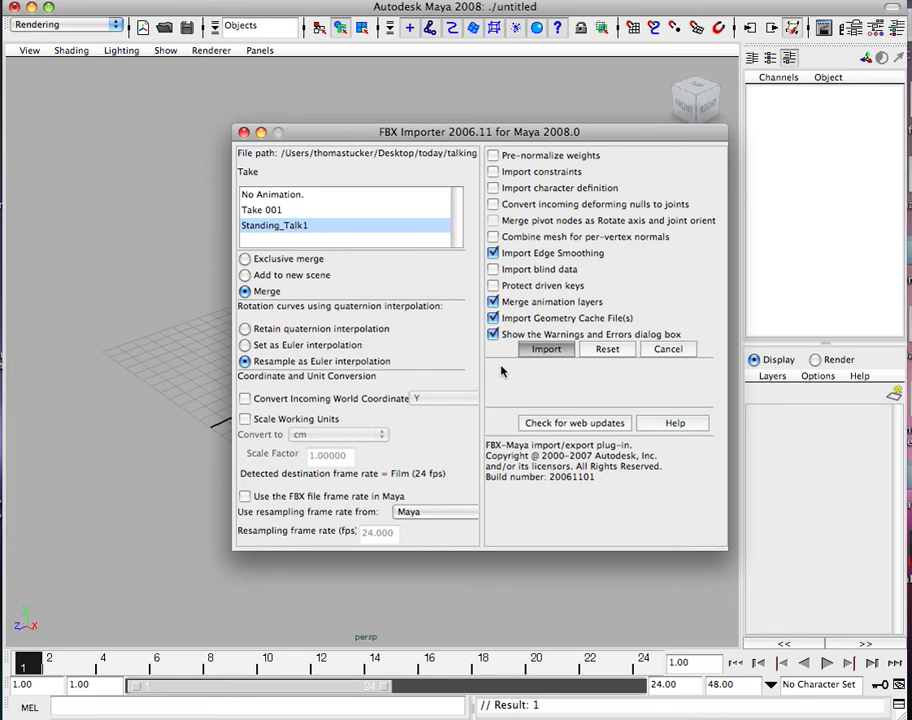
# Confirm the FBX import with the Standing_Talk1 take and Merge kept
pyautogui.click(546, 349)
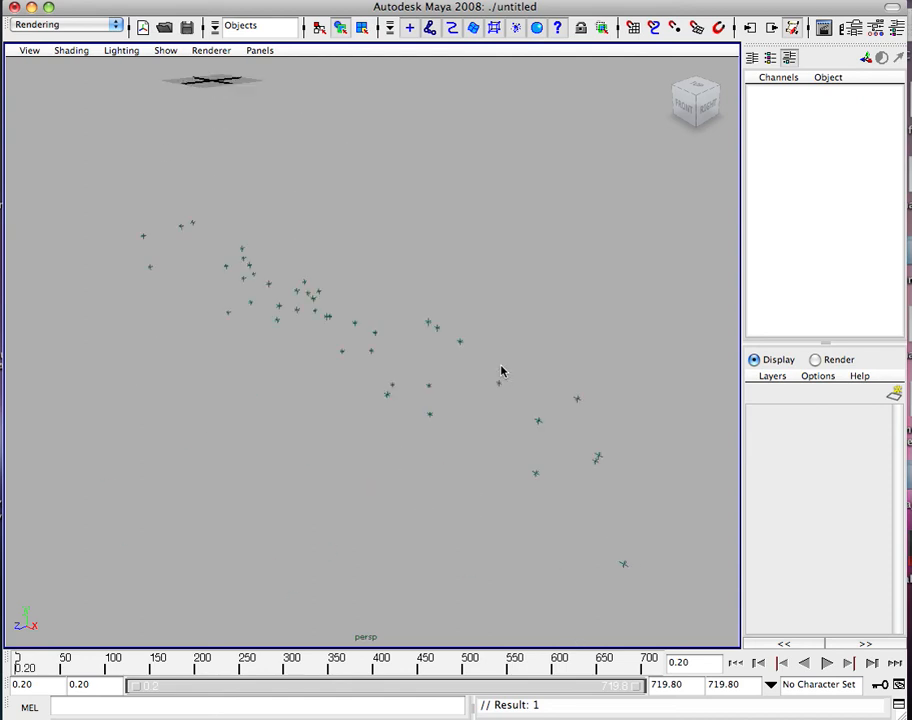
pyautogui.moveTo(835, 667)
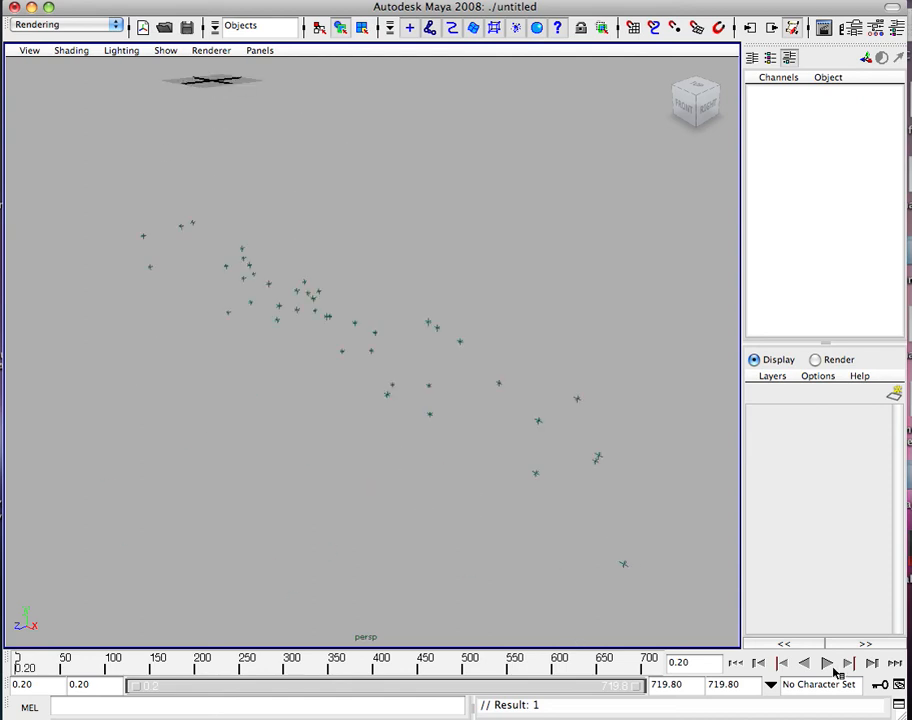
pyautogui.click(832, 665)
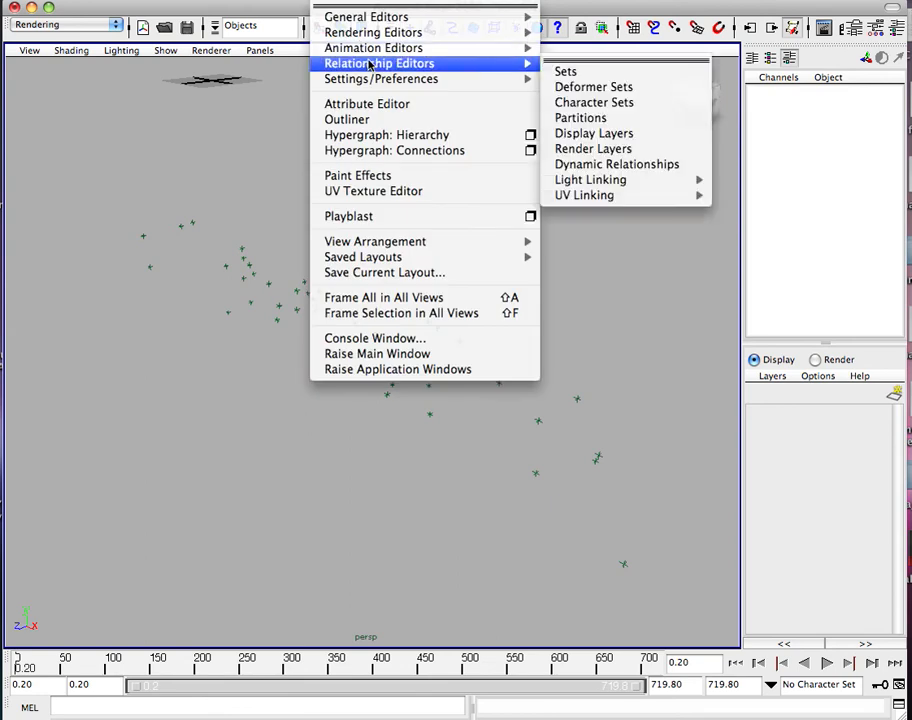
pyautogui.moveTo(349, 119)
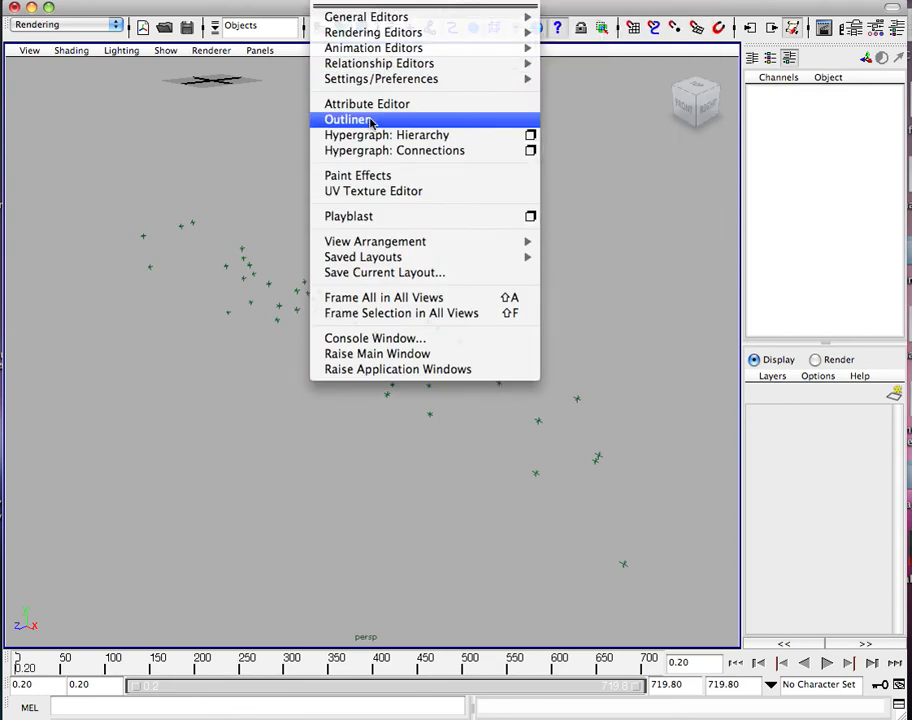
# Select C3D:optical in the Outliner, rotate it upright, then go to frame 101
pyautogui.click(348, 119)
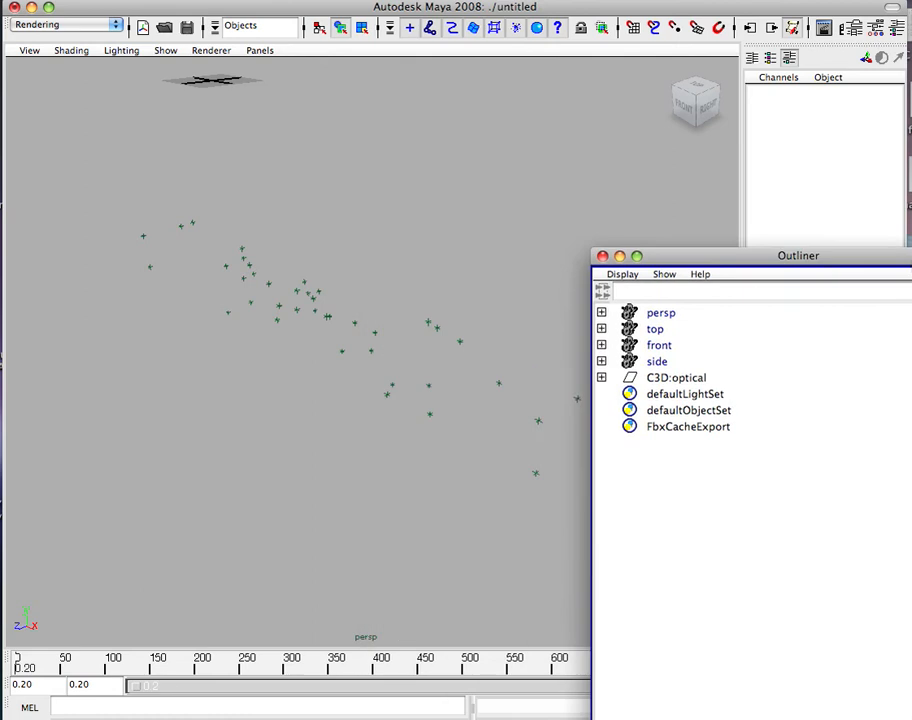
pyautogui.click(763, 352)
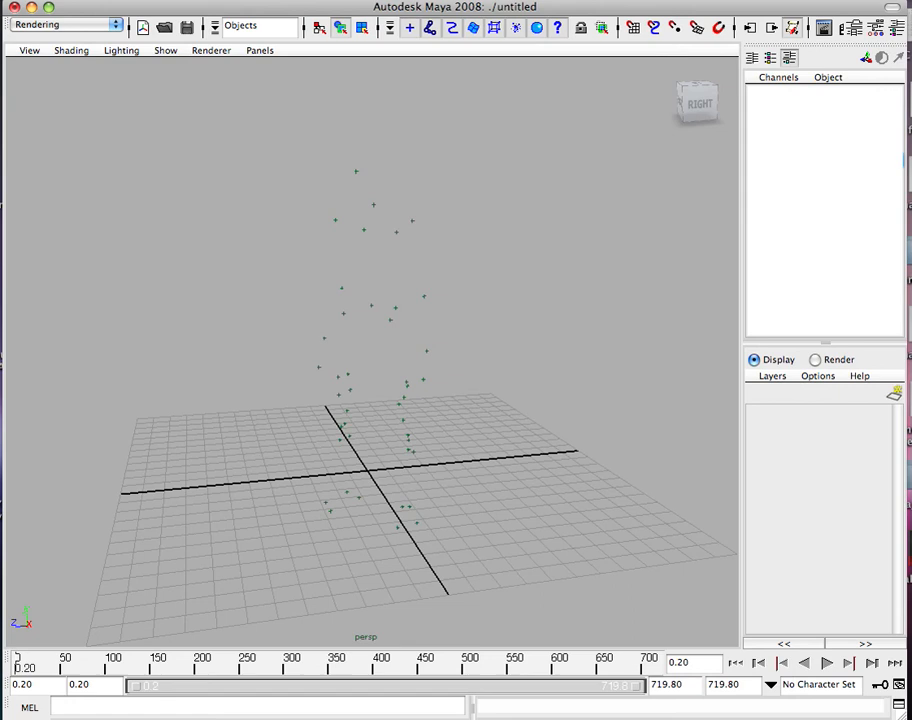
pyautogui.click(829, 663)
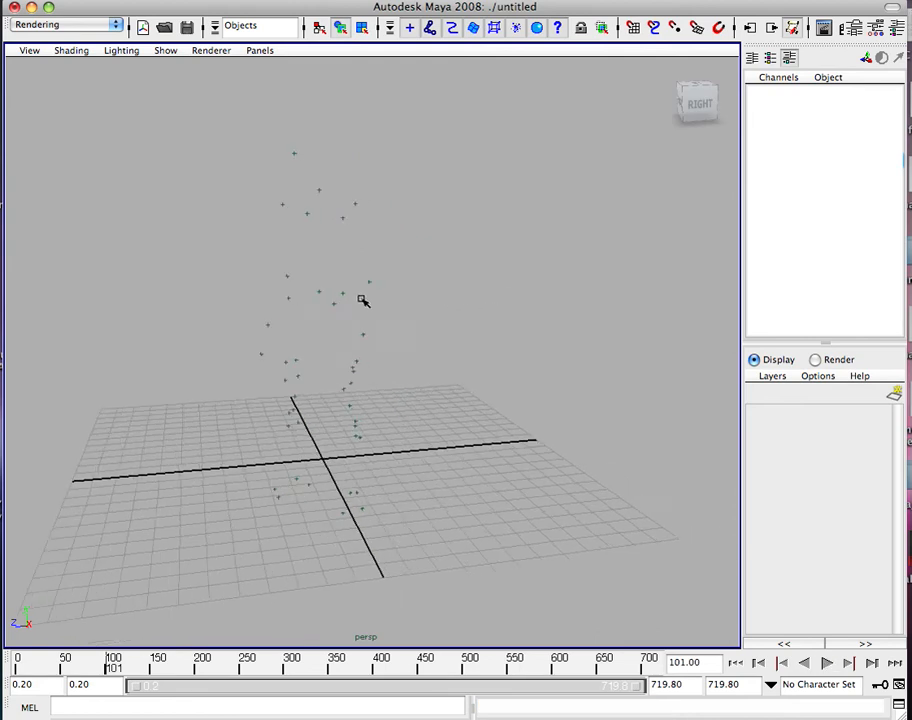
# Orbit around the upright markers and switch to the Animation menu set
pyautogui.moveTo(363, 300); pyautogui.dragTo(458, 284)
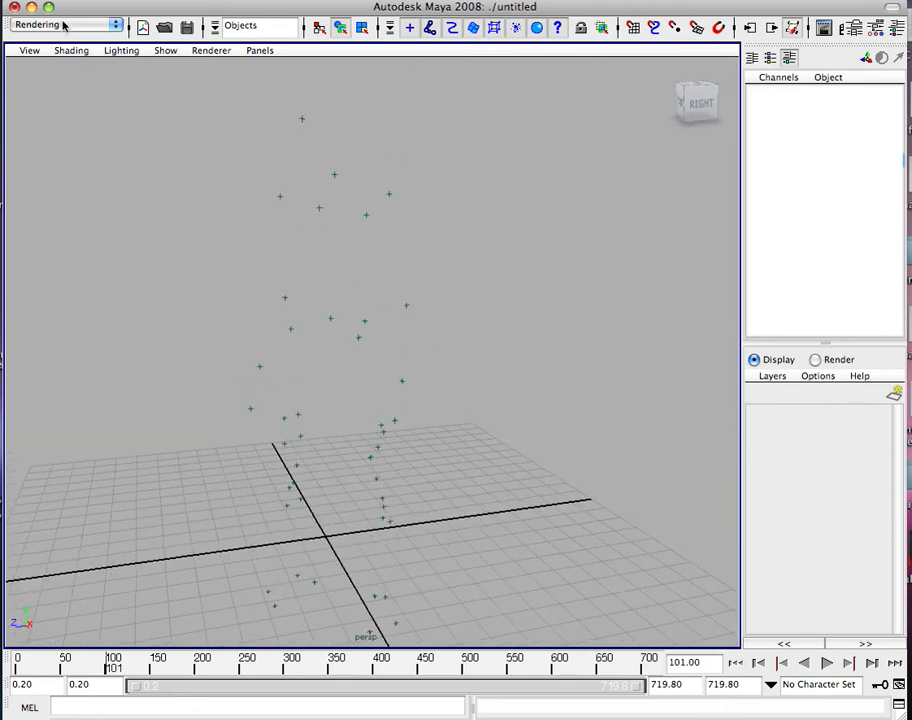
pyautogui.click(60, 24)
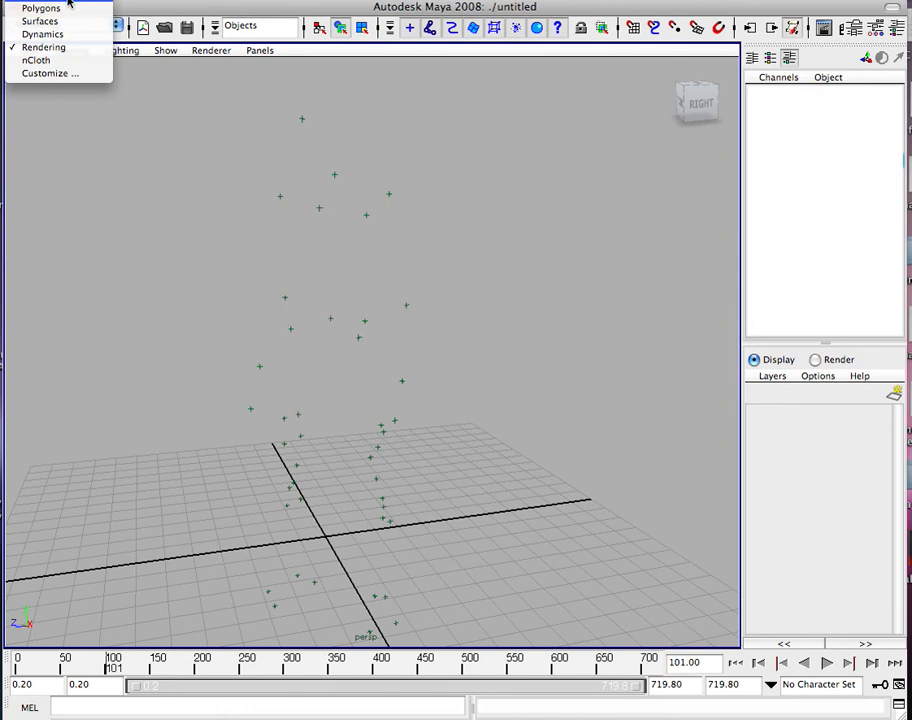
pyautogui.click(60, 24)
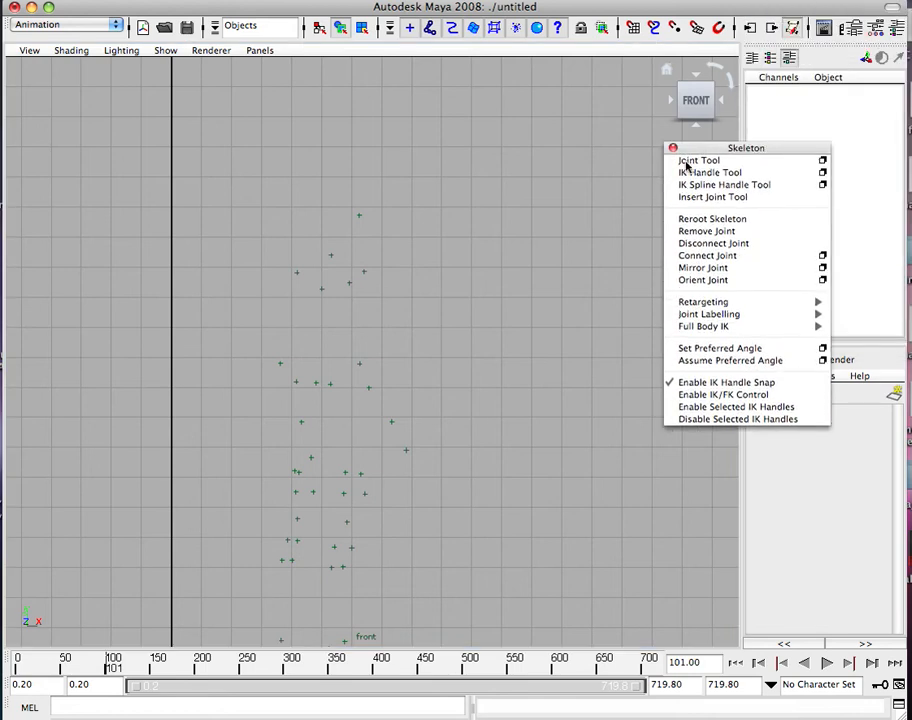
pyautogui.moveTo(308, 371)
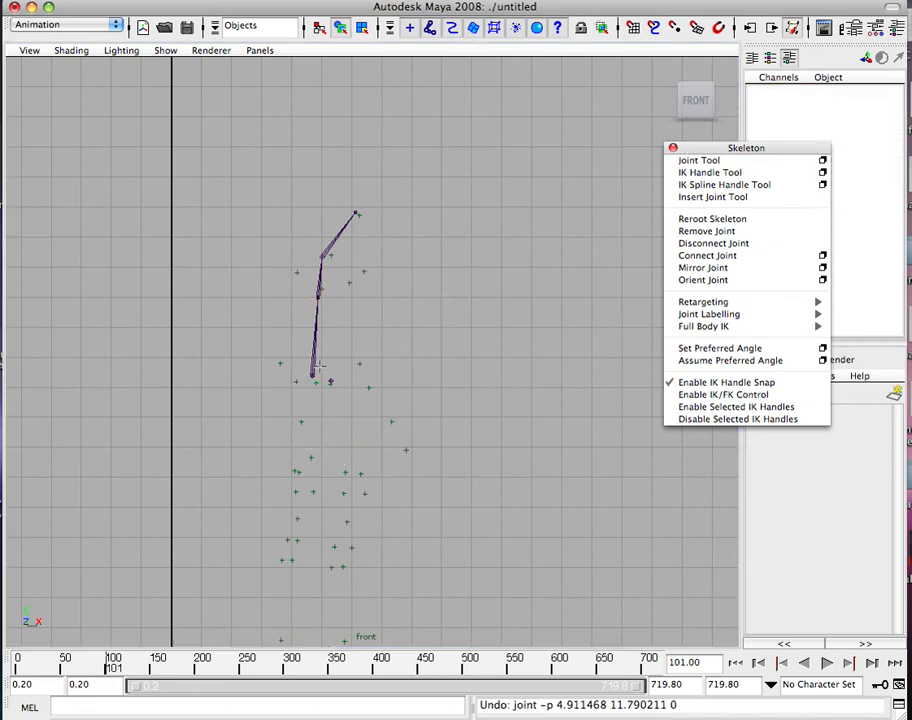
pyautogui.moveTo(341, 350)
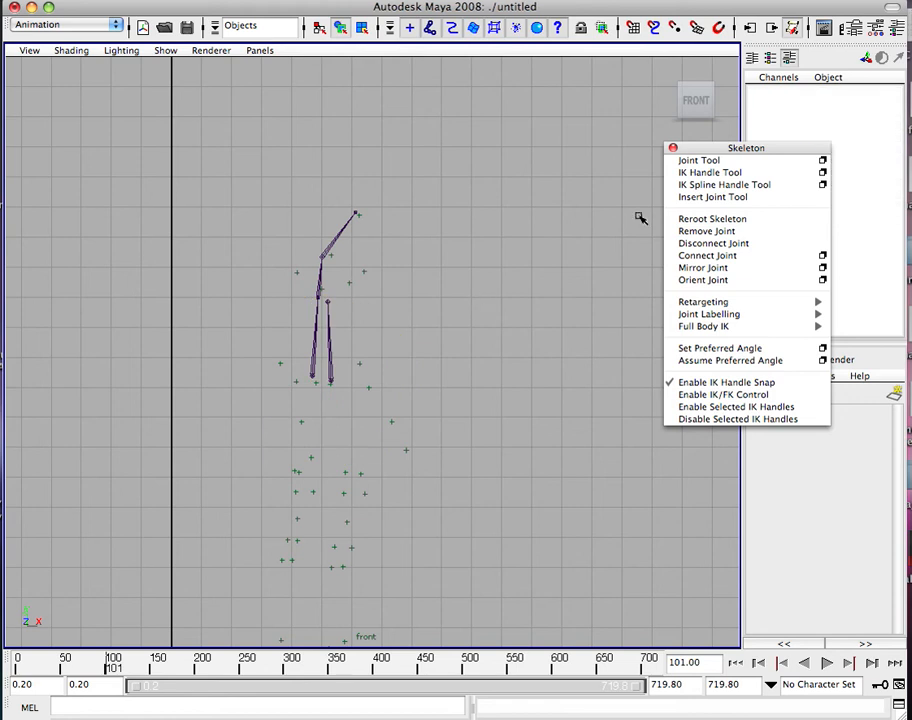
pyautogui.moveTo(699, 160)
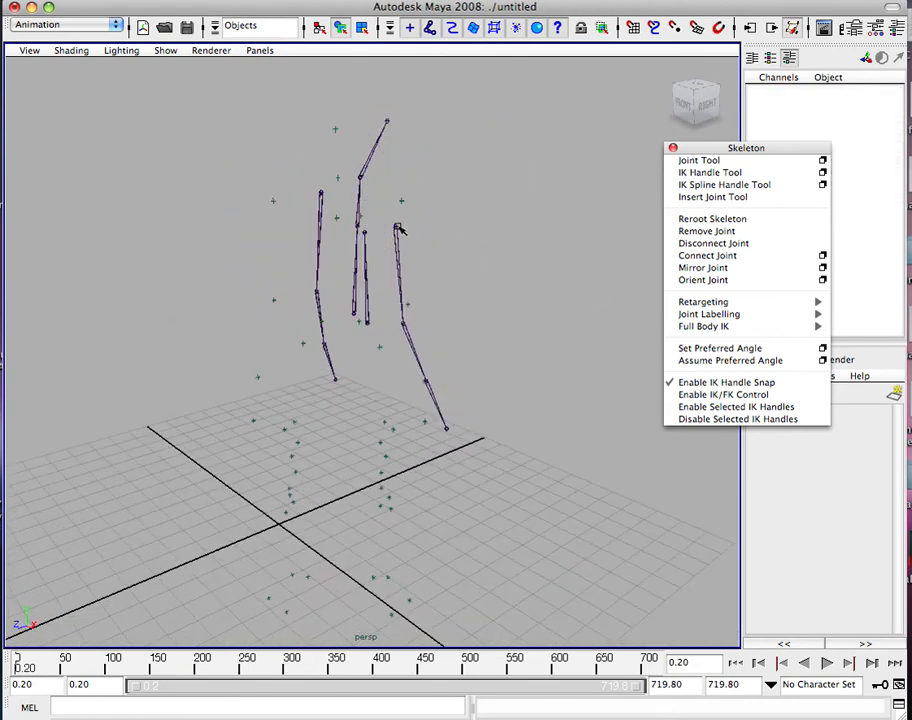
# Move the arm chain's joints onto the marker points, then select the LSHA marker
pyautogui.click(373, 227)
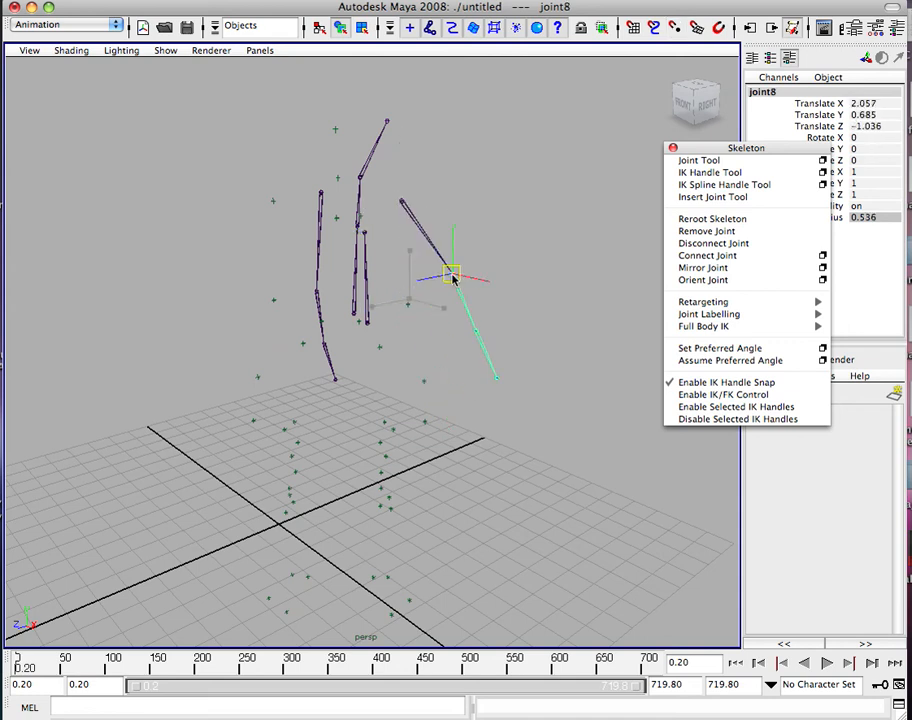
pyautogui.moveTo(458, 293)
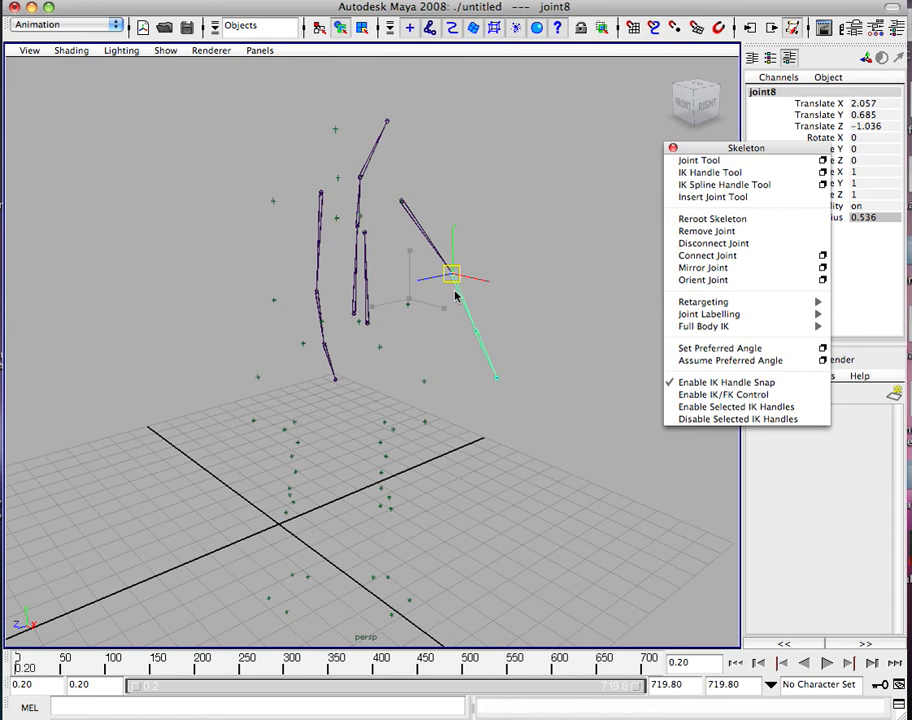
pyautogui.moveTo(455, 270); pyautogui.dragTo(413, 303)
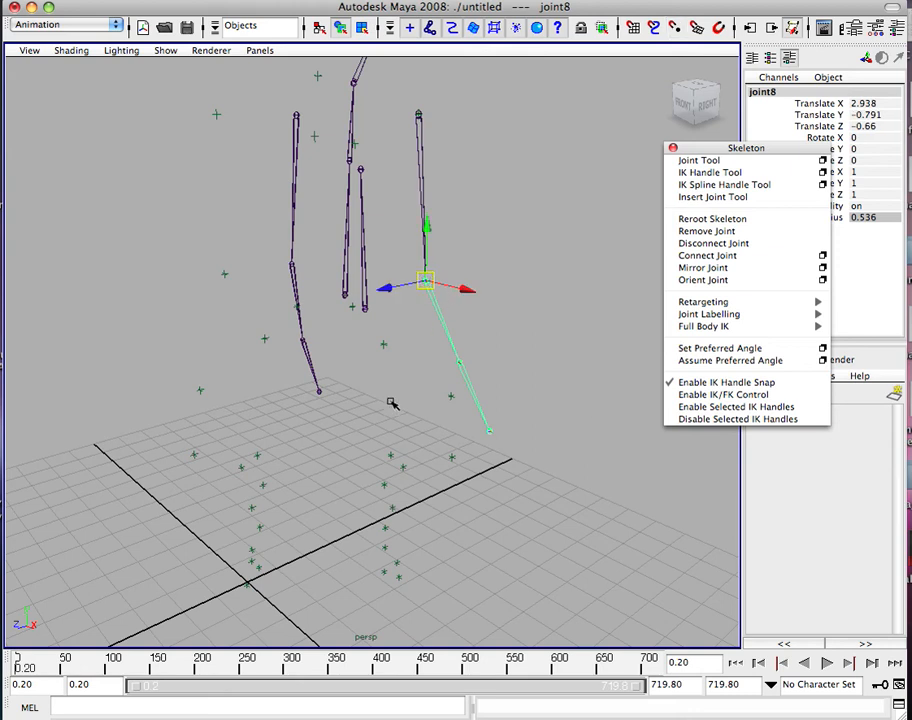
pyautogui.moveTo(393, 403); pyautogui.dragTo(401, 376)
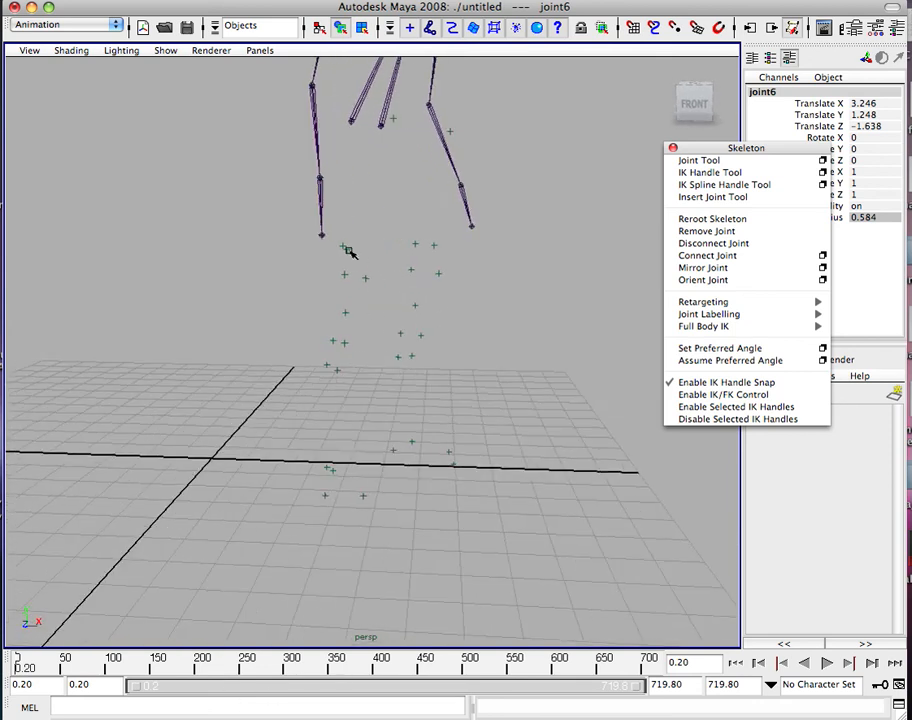
pyautogui.click(333, 340)
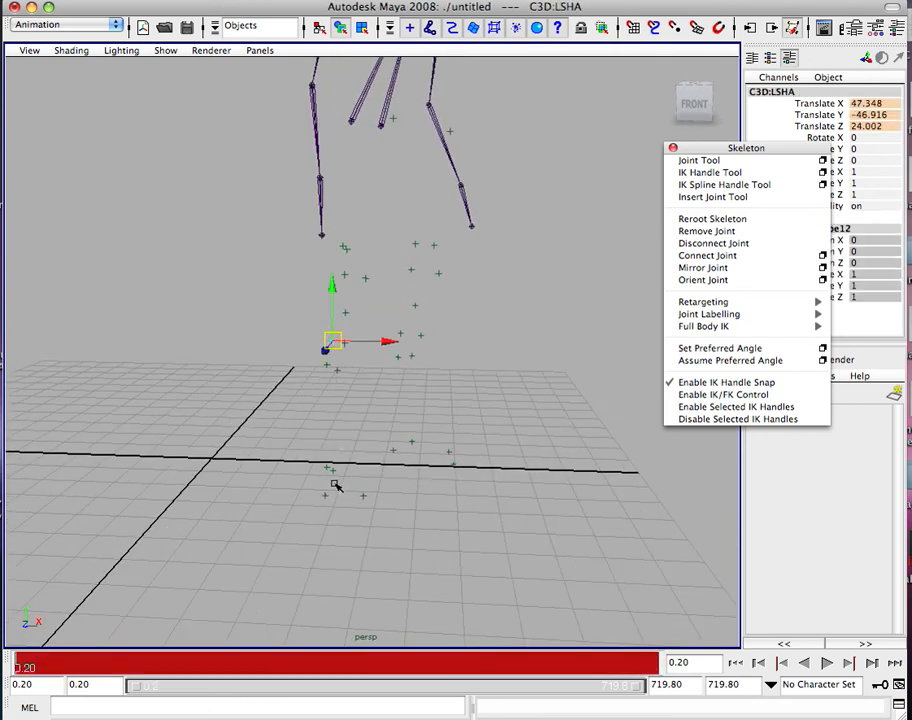